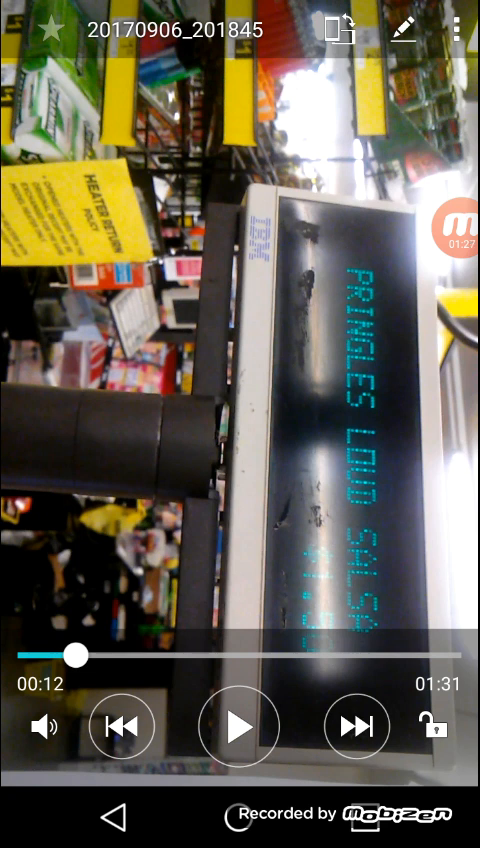
- Resume the paused Dollar General checkout clip until it reaches the checkout totals
click(237, 727)
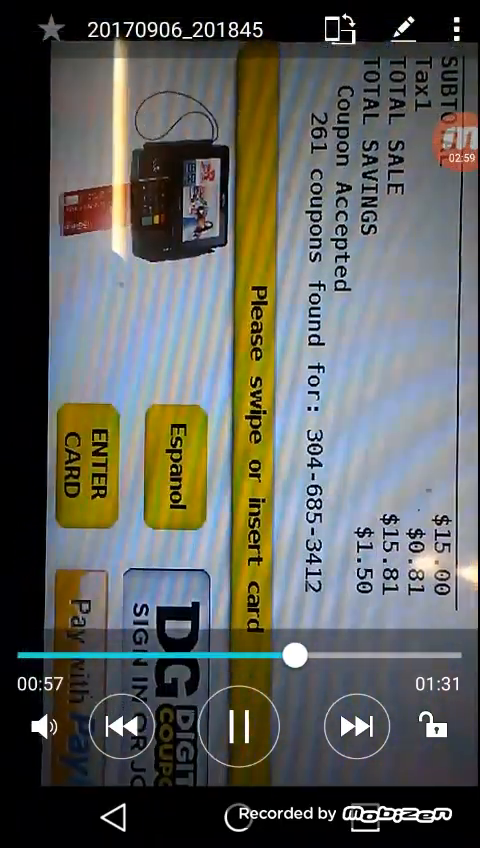
- Pause the clip on the register screen showing totals, savings and 261 coupons found
click(233, 727)
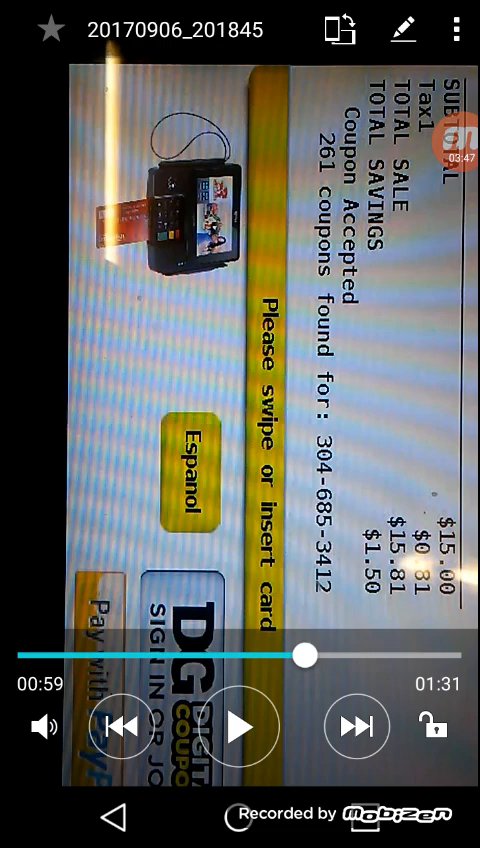
- Resume the clip and skip ahead to about 1:26, showing itemized discounts and totals
click(240, 726)
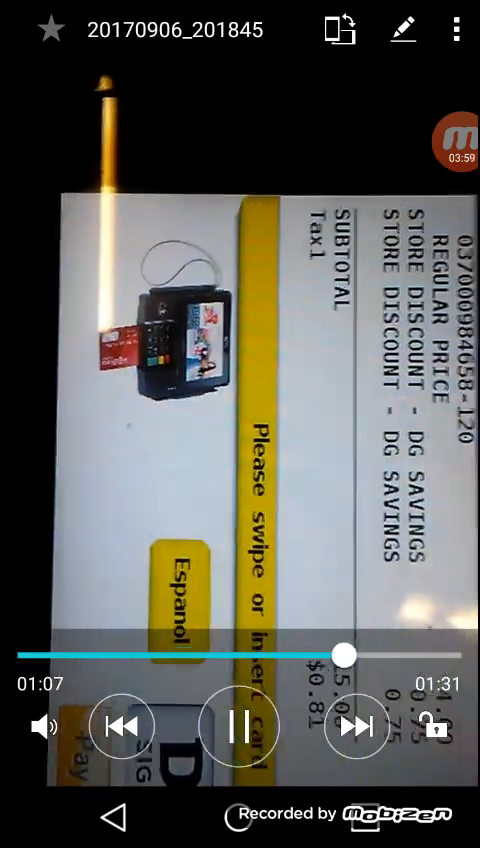
drag(338, 656, 395, 656)
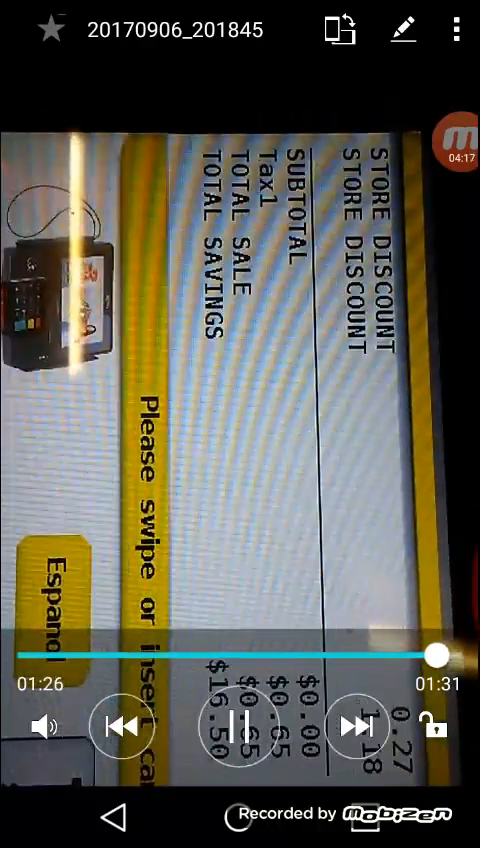
- Go to the first home screen page and launch QuickMemo+ to show the memo list
click(231, 726)
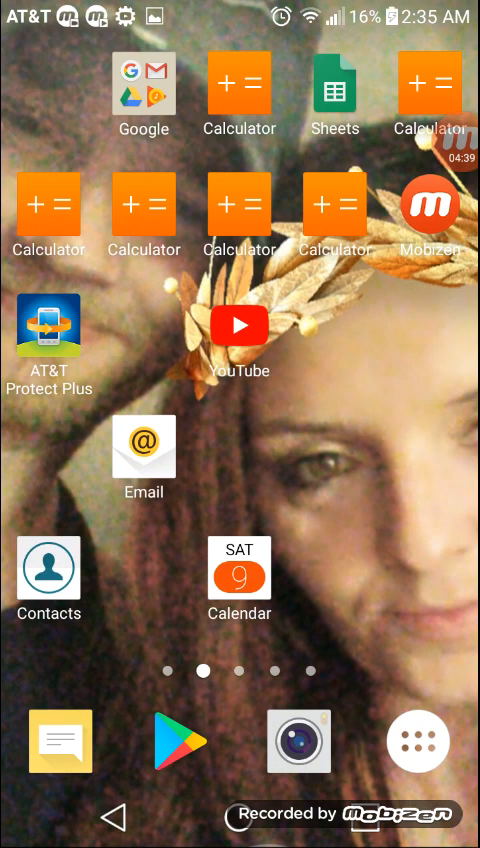
scroll(left, 3)
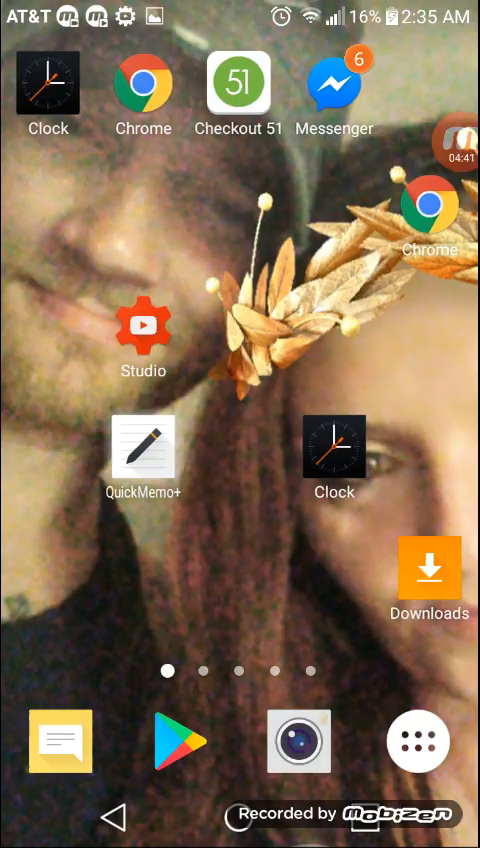
click(145, 452)
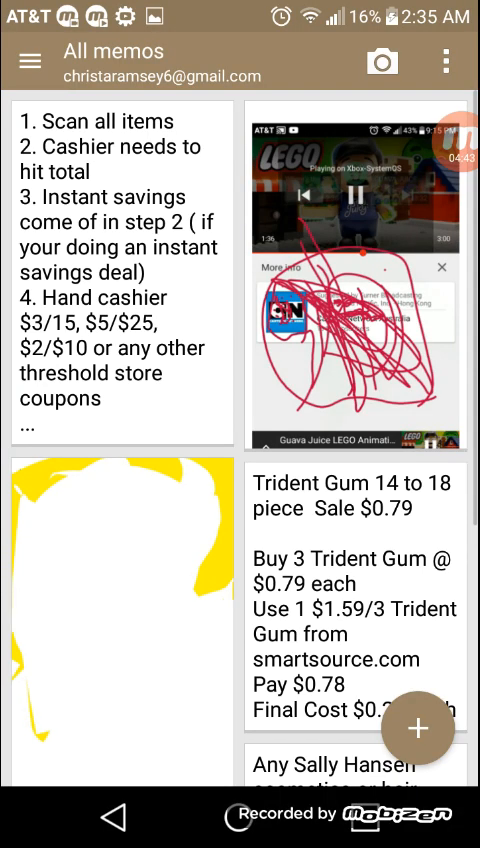